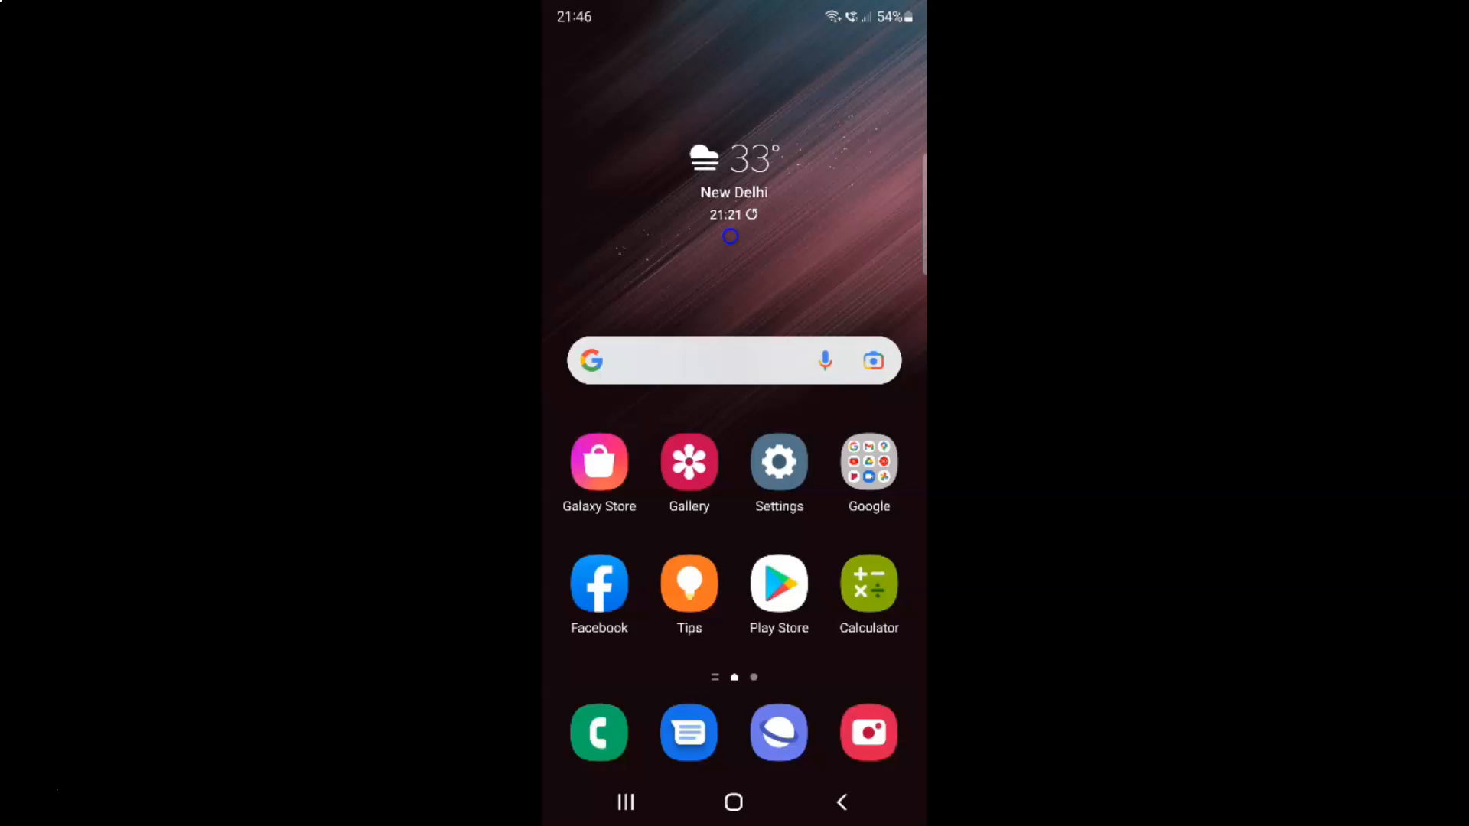
pyautogui.moveTo(813, 242)
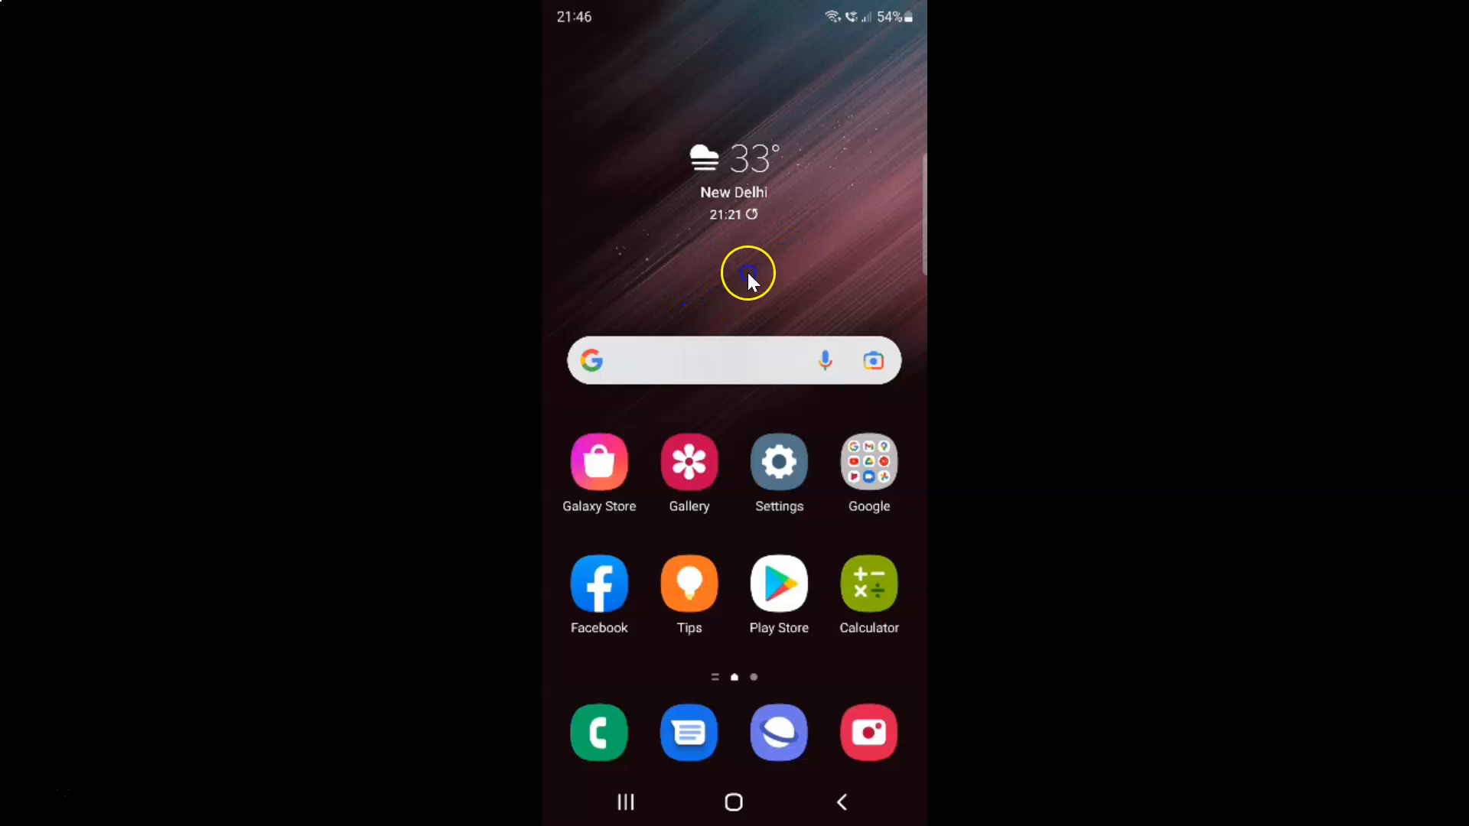
pyautogui.moveTo(767, 245)
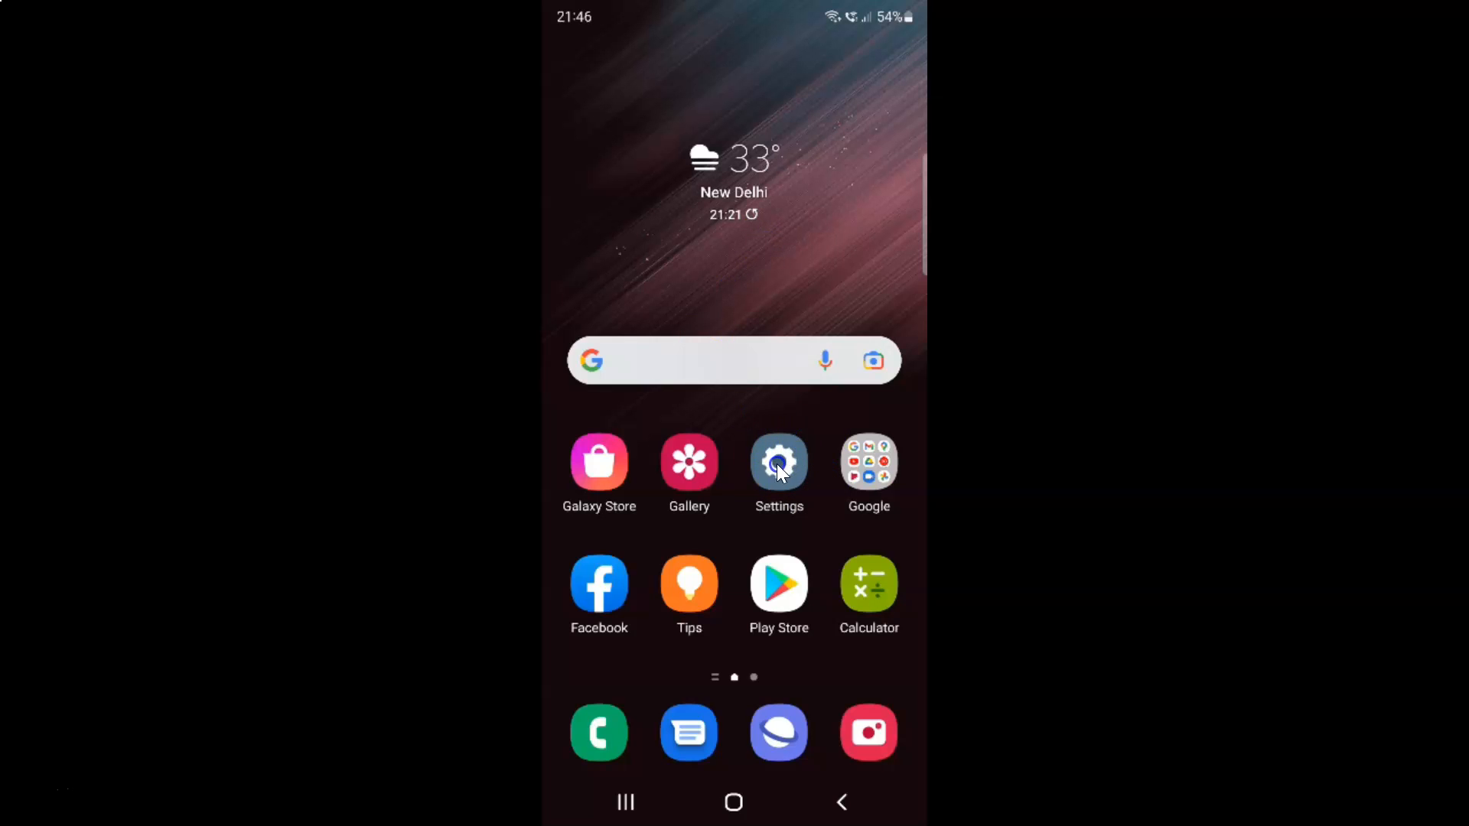
# Step: Open Settings and go to Battery and device care
pyautogui.click(779, 462)
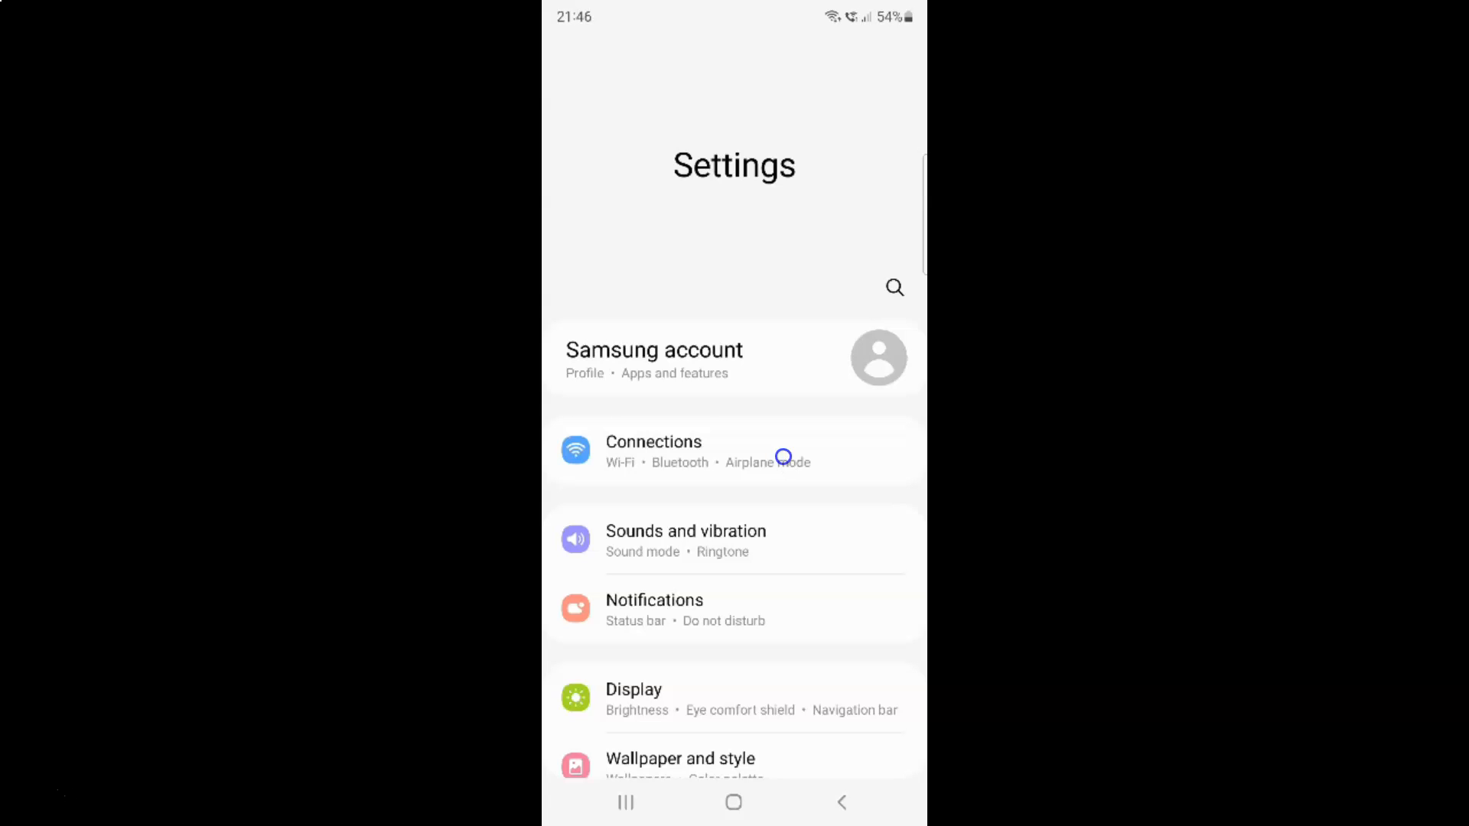
pyautogui.scroll(-3)
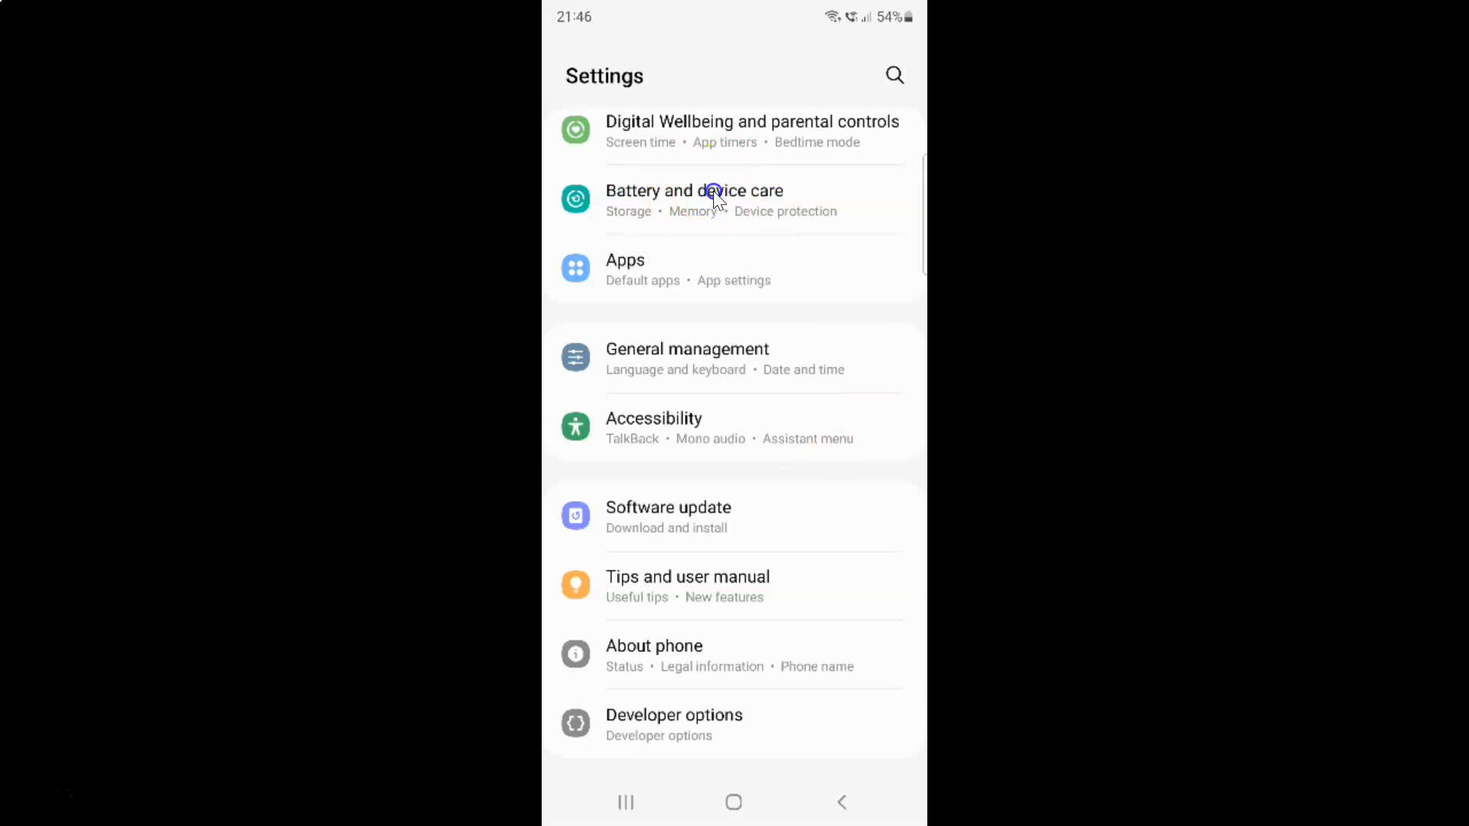
pyautogui.click(693, 199)
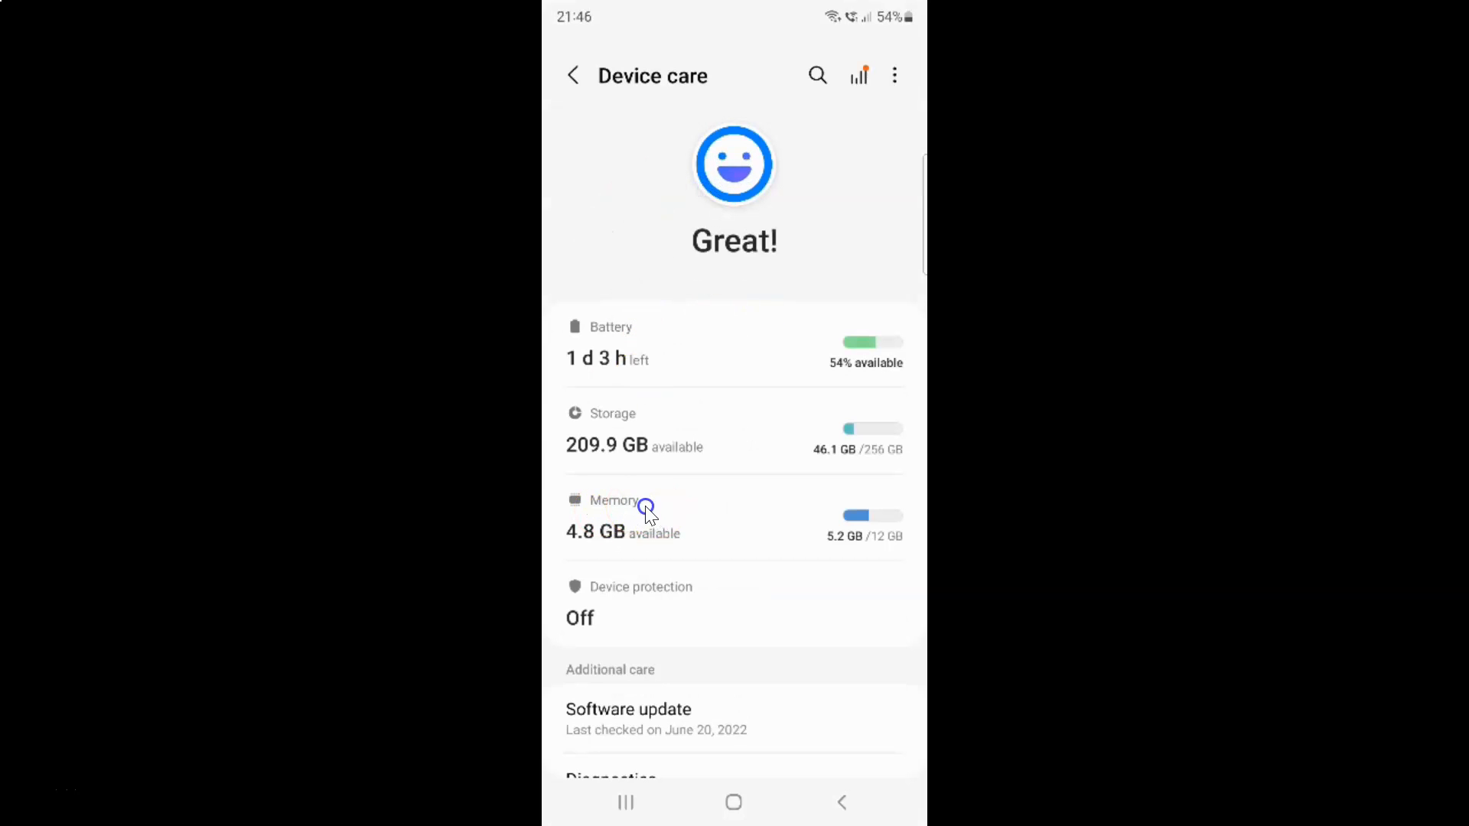
# Step: Open the Memory details page showing 4.8 GB available of 12 GB
pyautogui.click(613, 515)
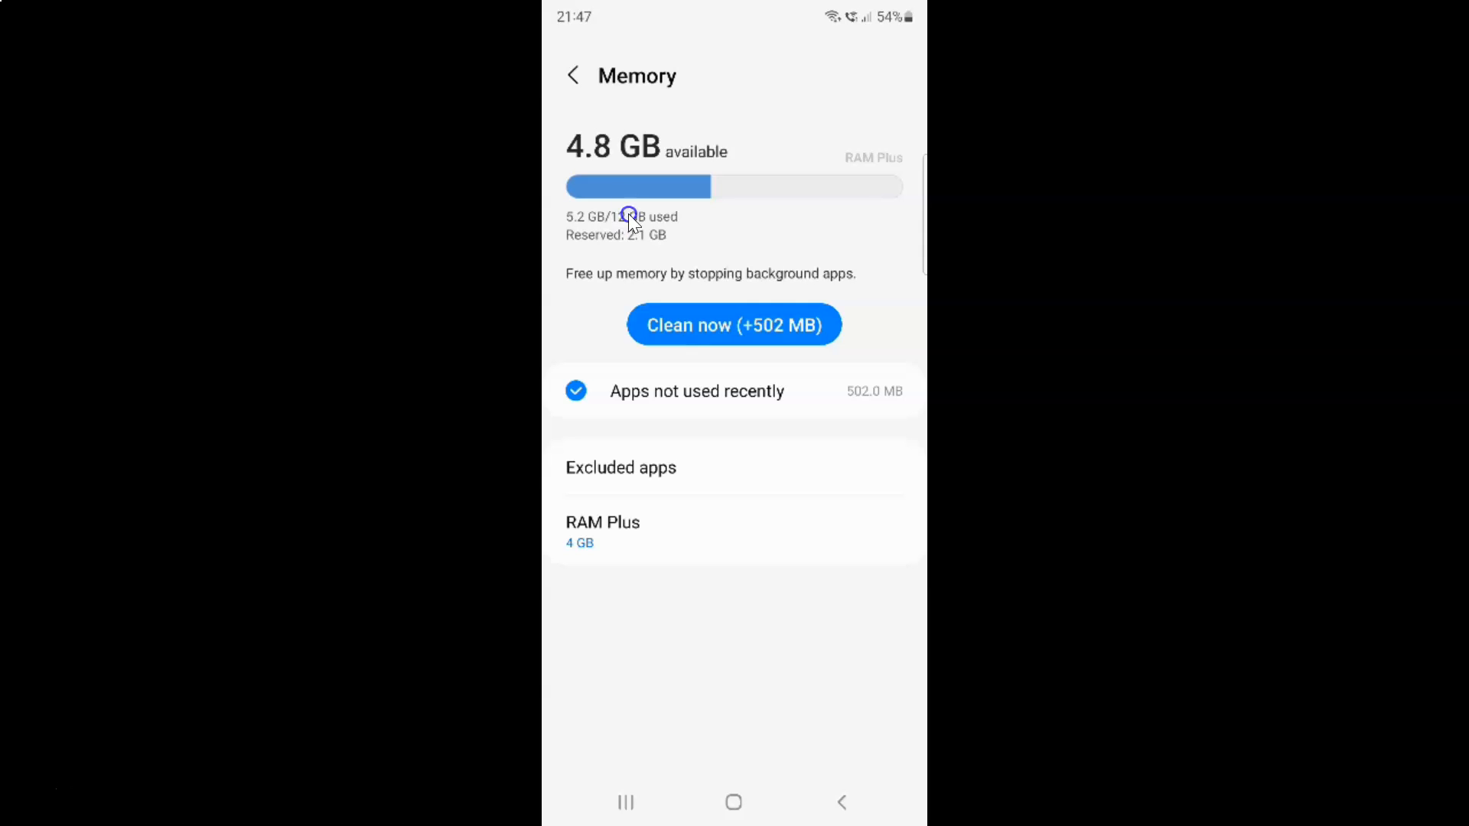
pyautogui.moveTo(634, 227)
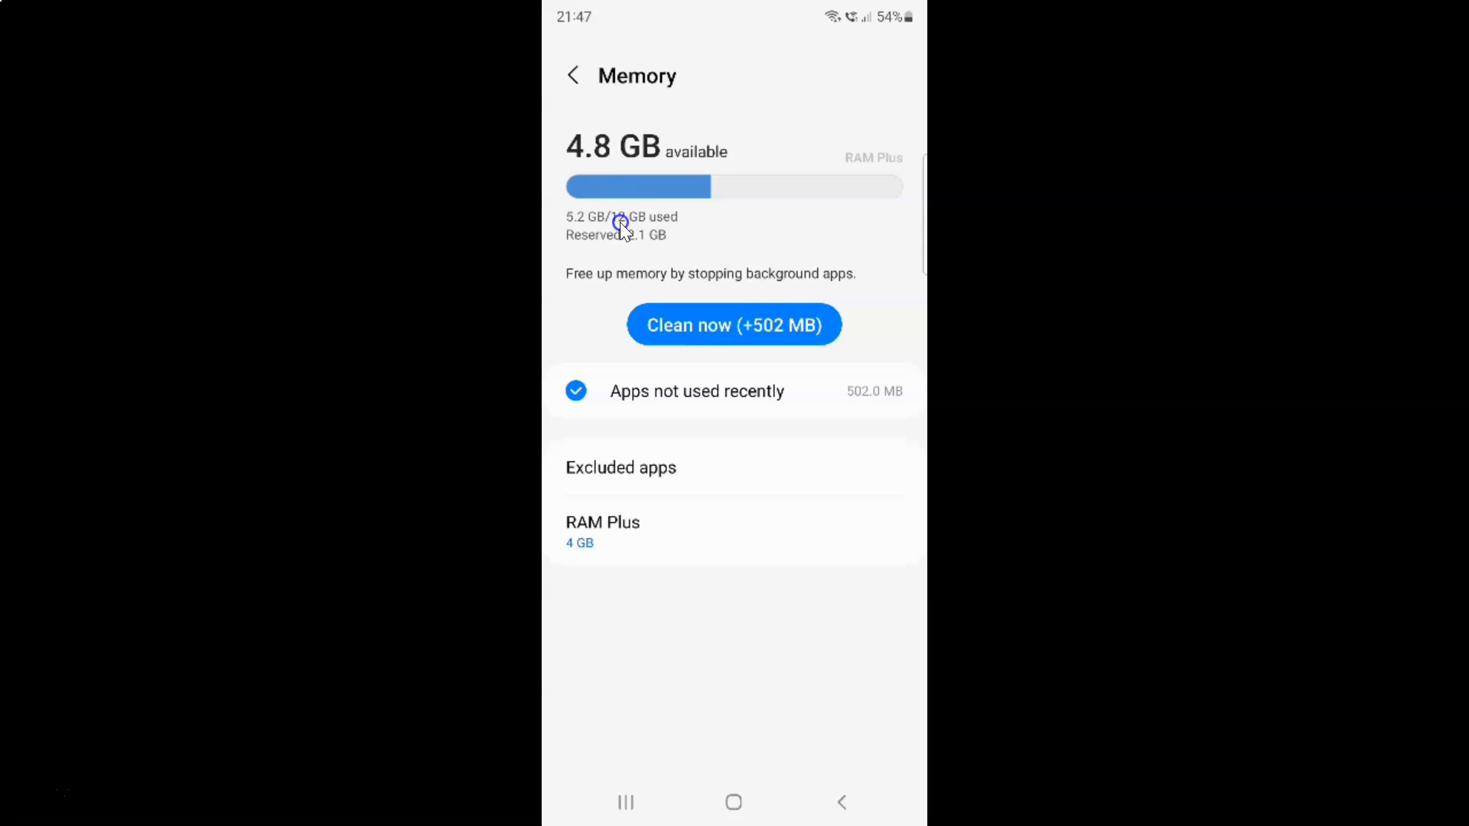
pyautogui.moveTo(625, 229)
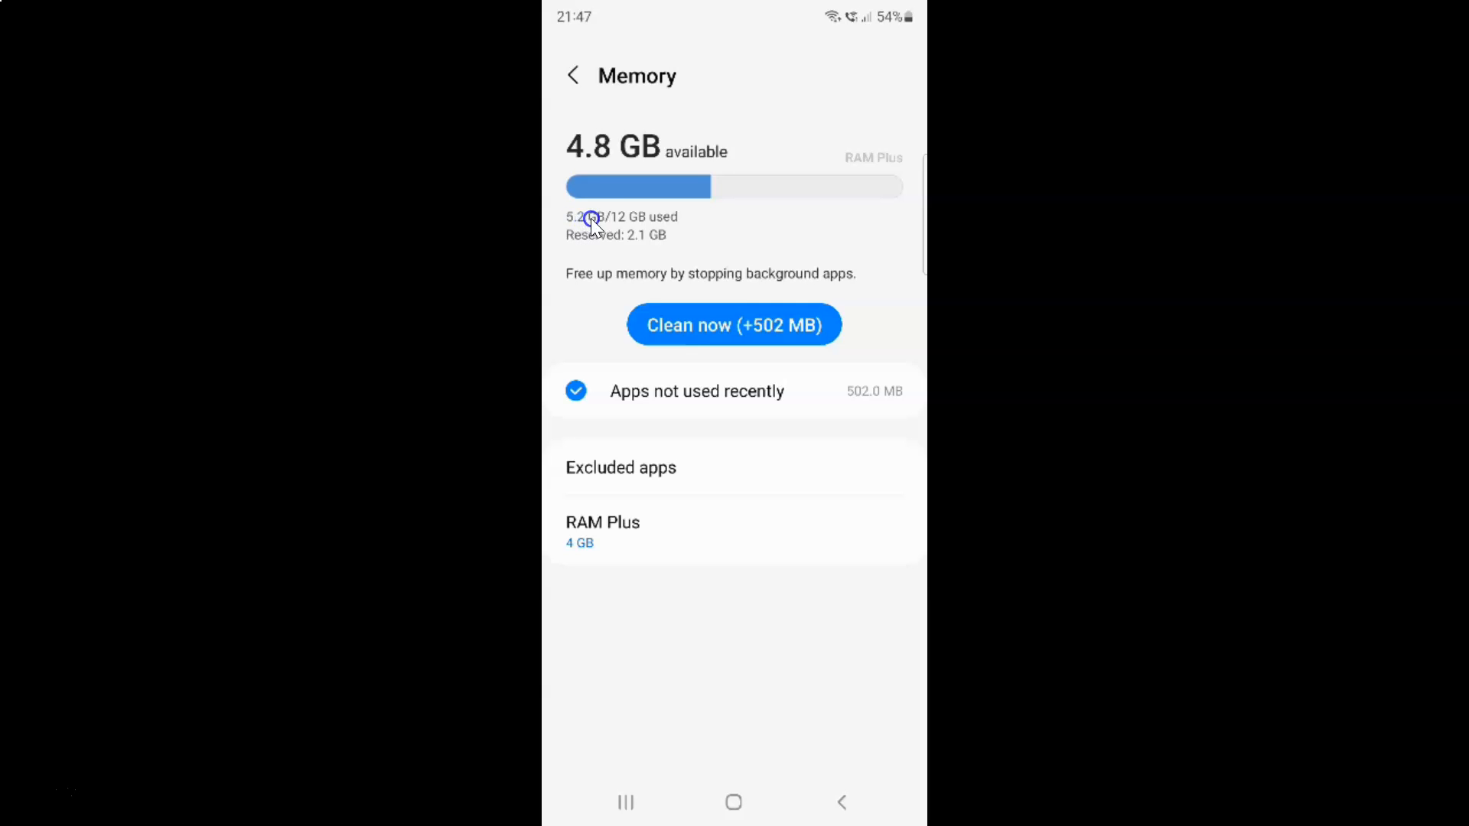
pyautogui.moveTo(651, 226)
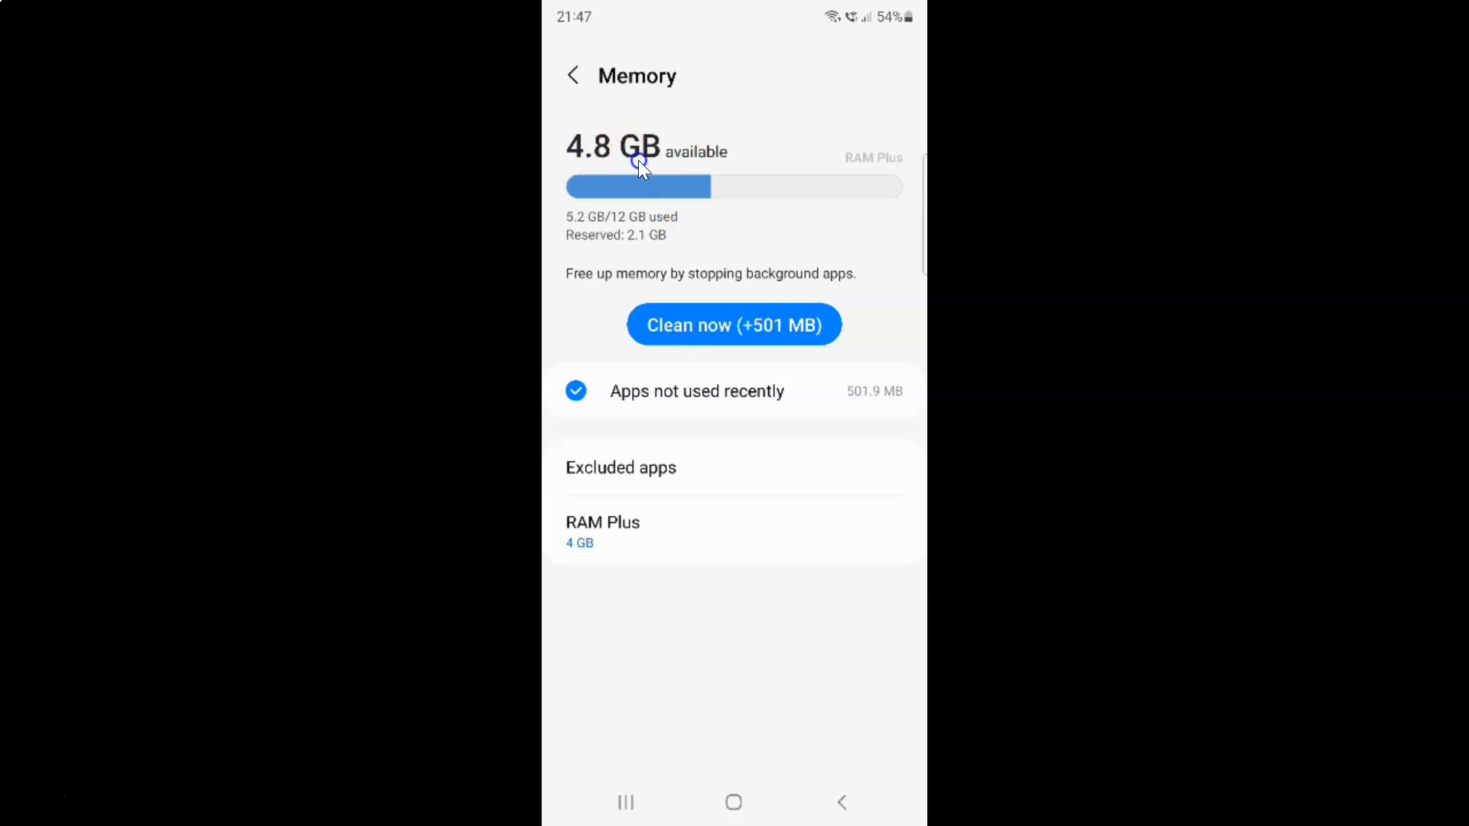
pyautogui.moveTo(625, 159)
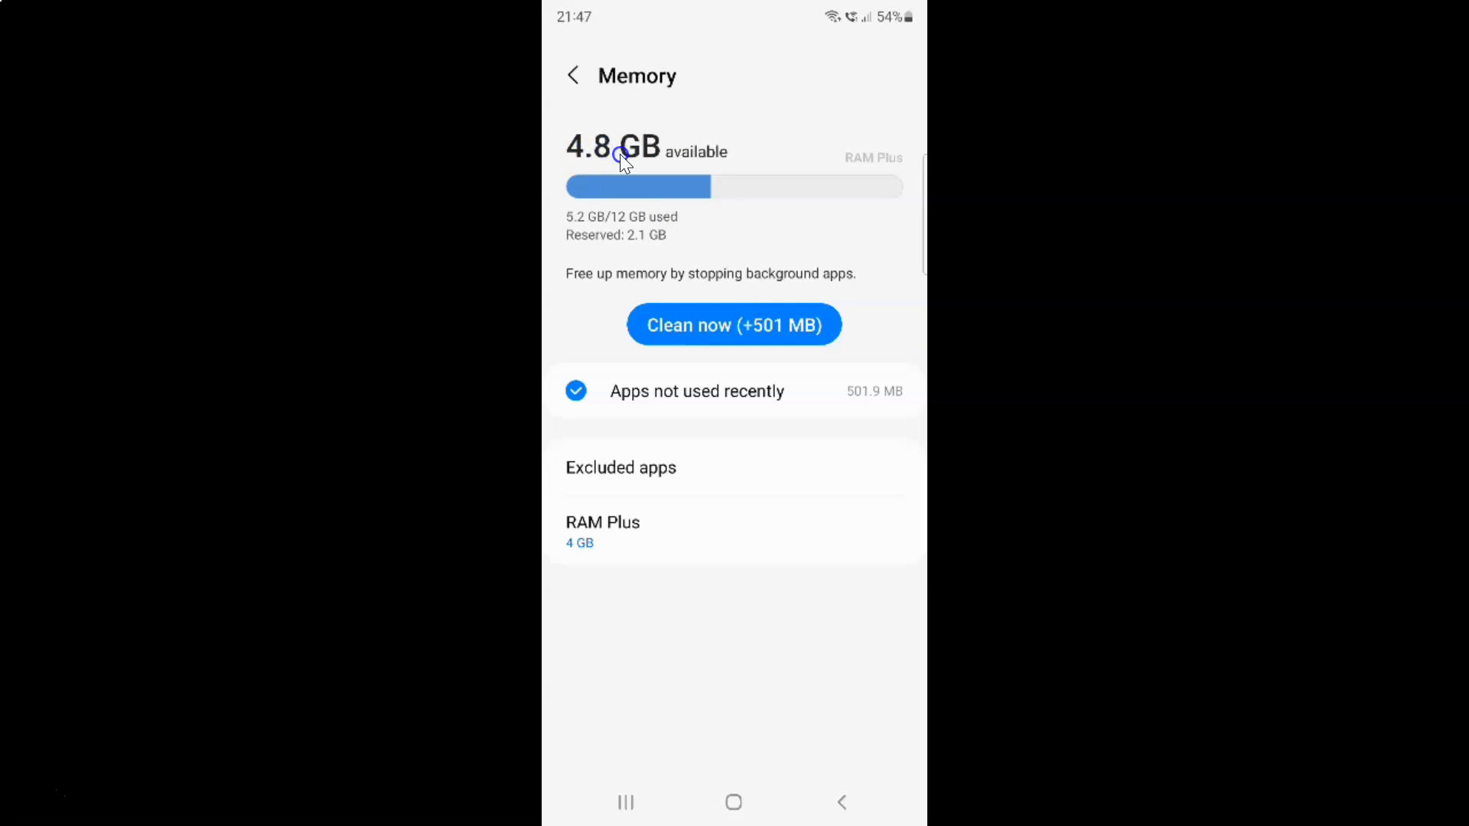
pyautogui.moveTo(730, 161)
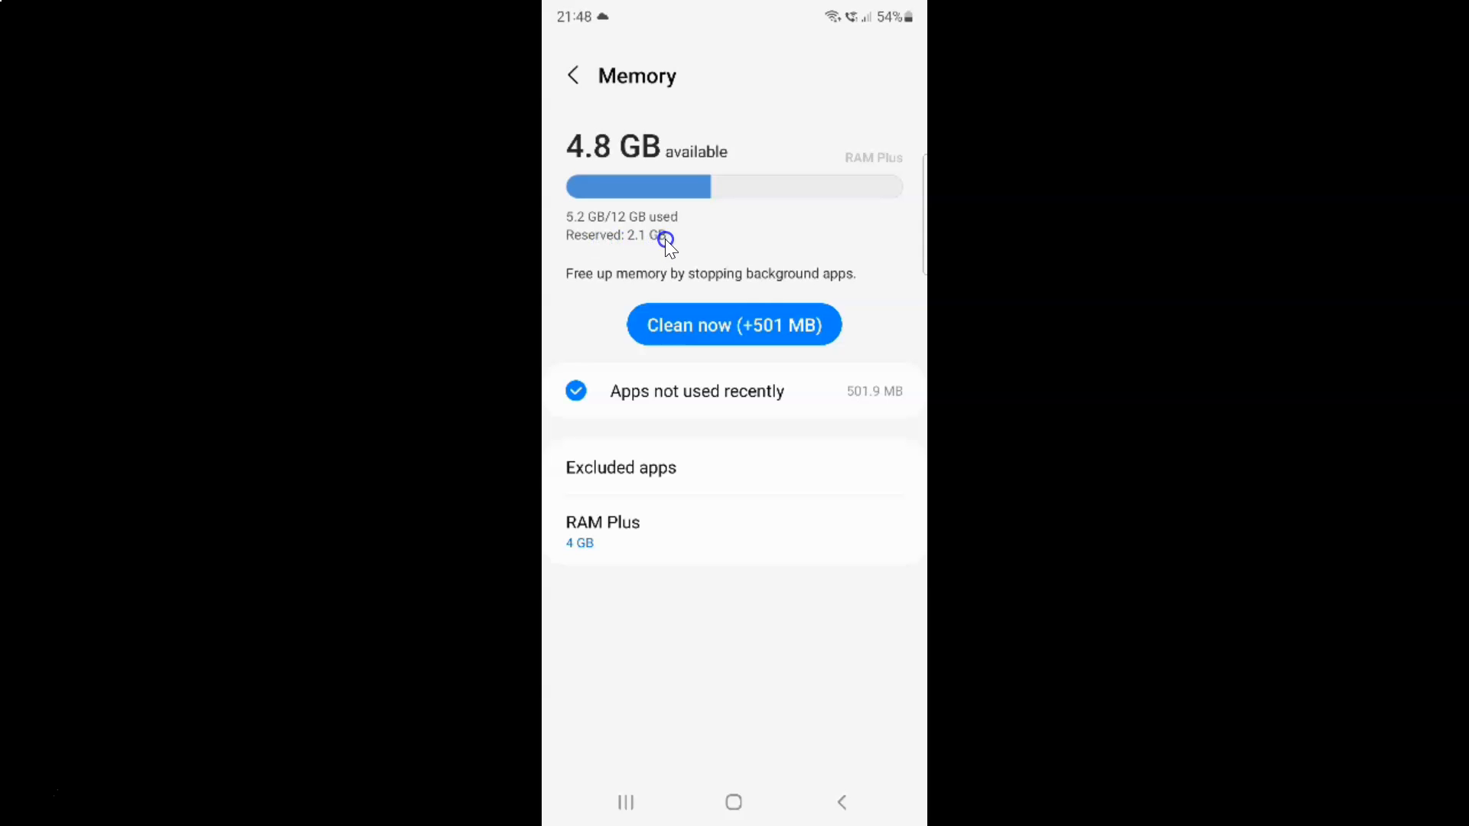
pyautogui.moveTo(688, 242)
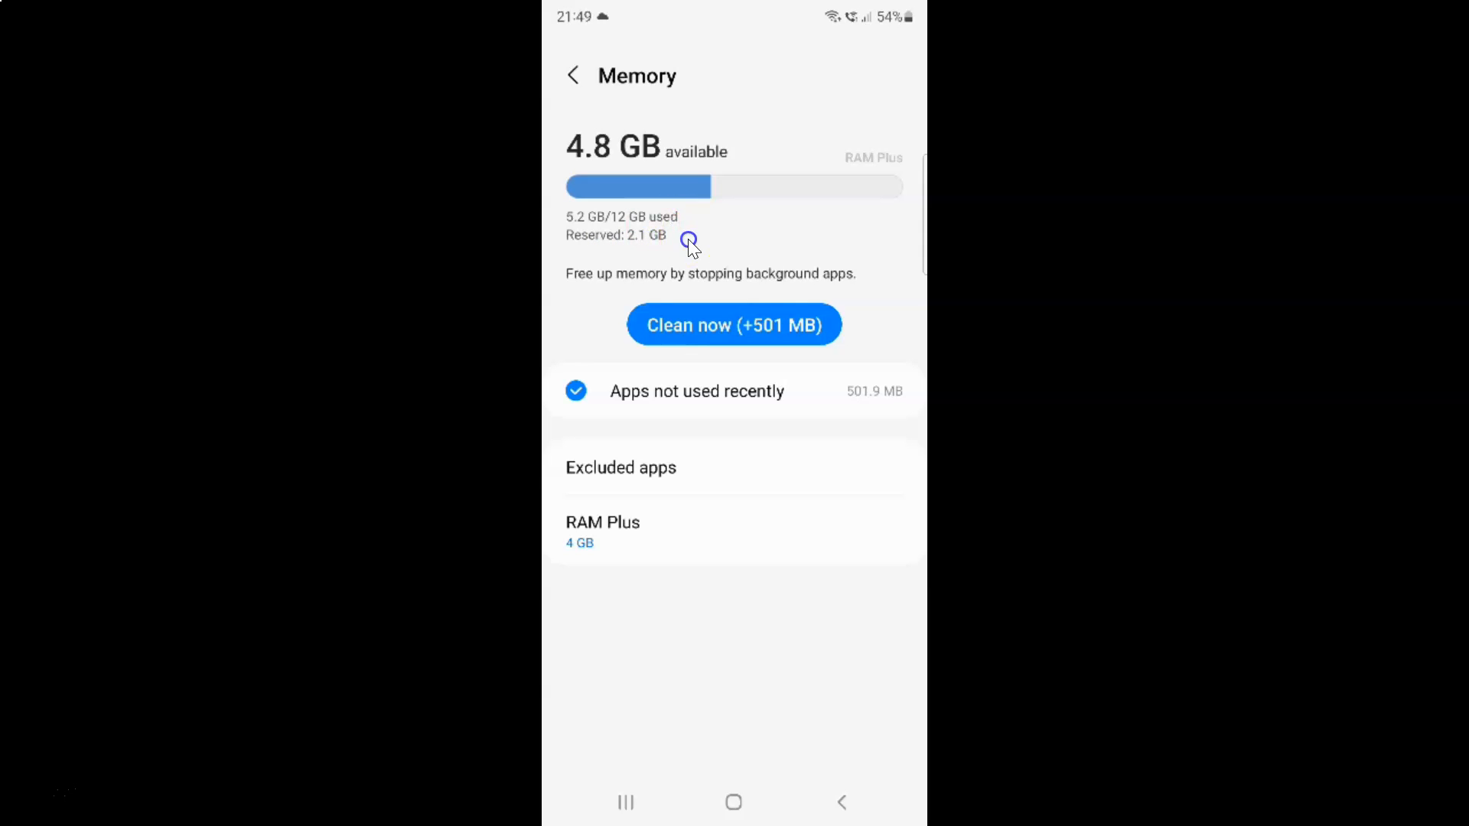
pyautogui.moveTo(727, 281)
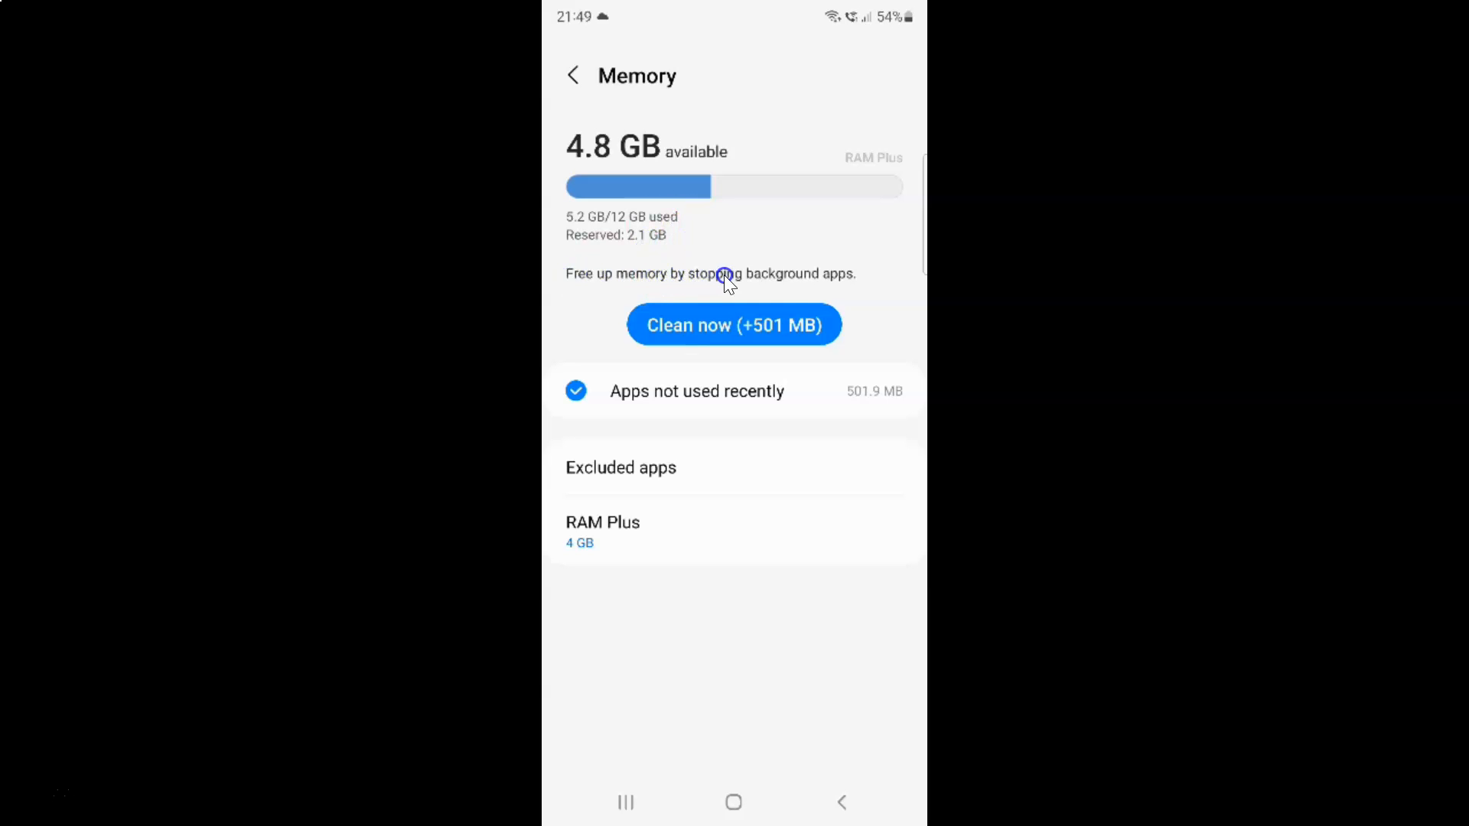
pyautogui.click(654, 335)
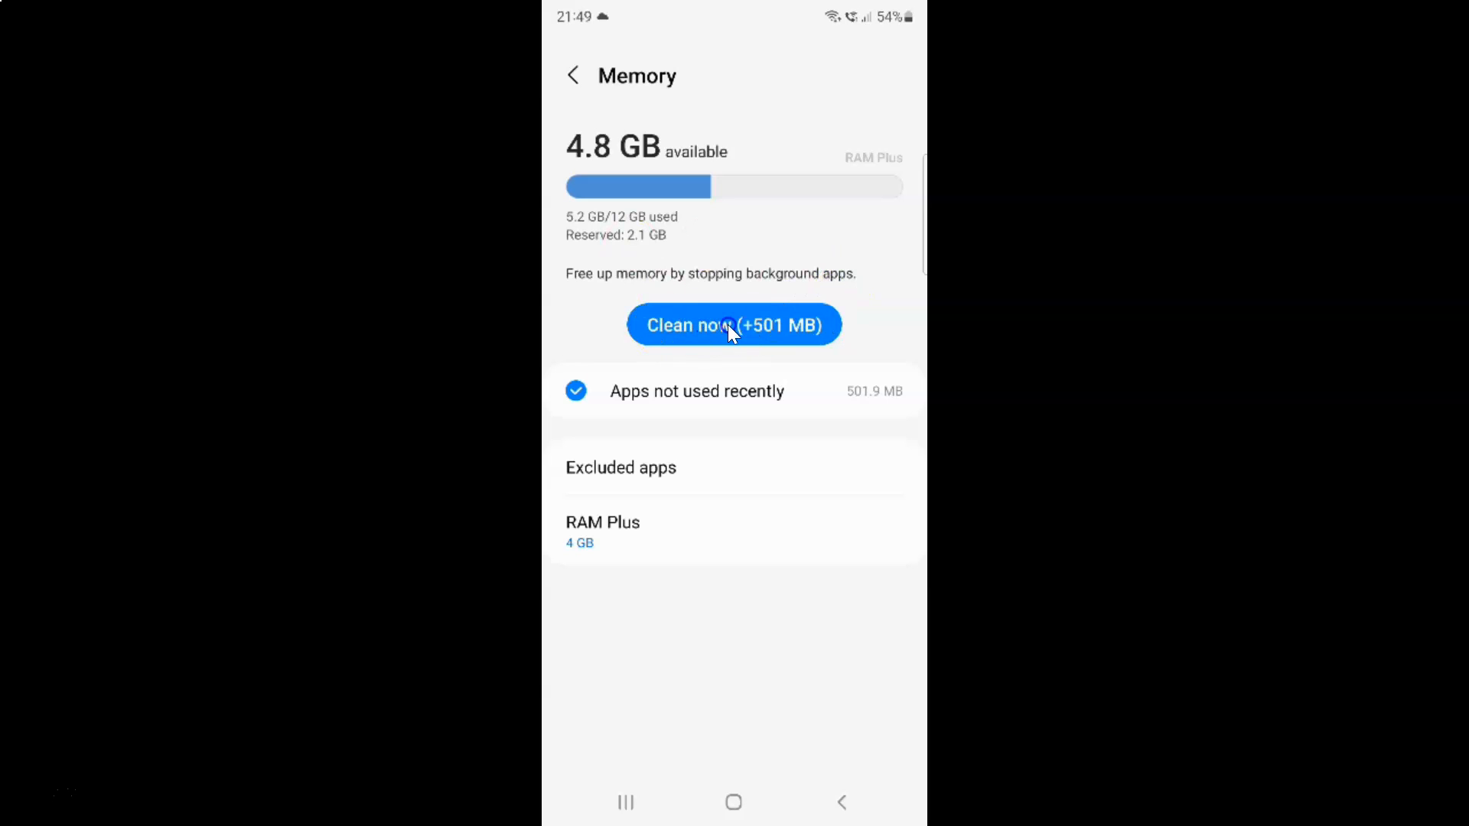
# Step: Clean 501 MB of unused apps from memory
pyautogui.click(733, 325)
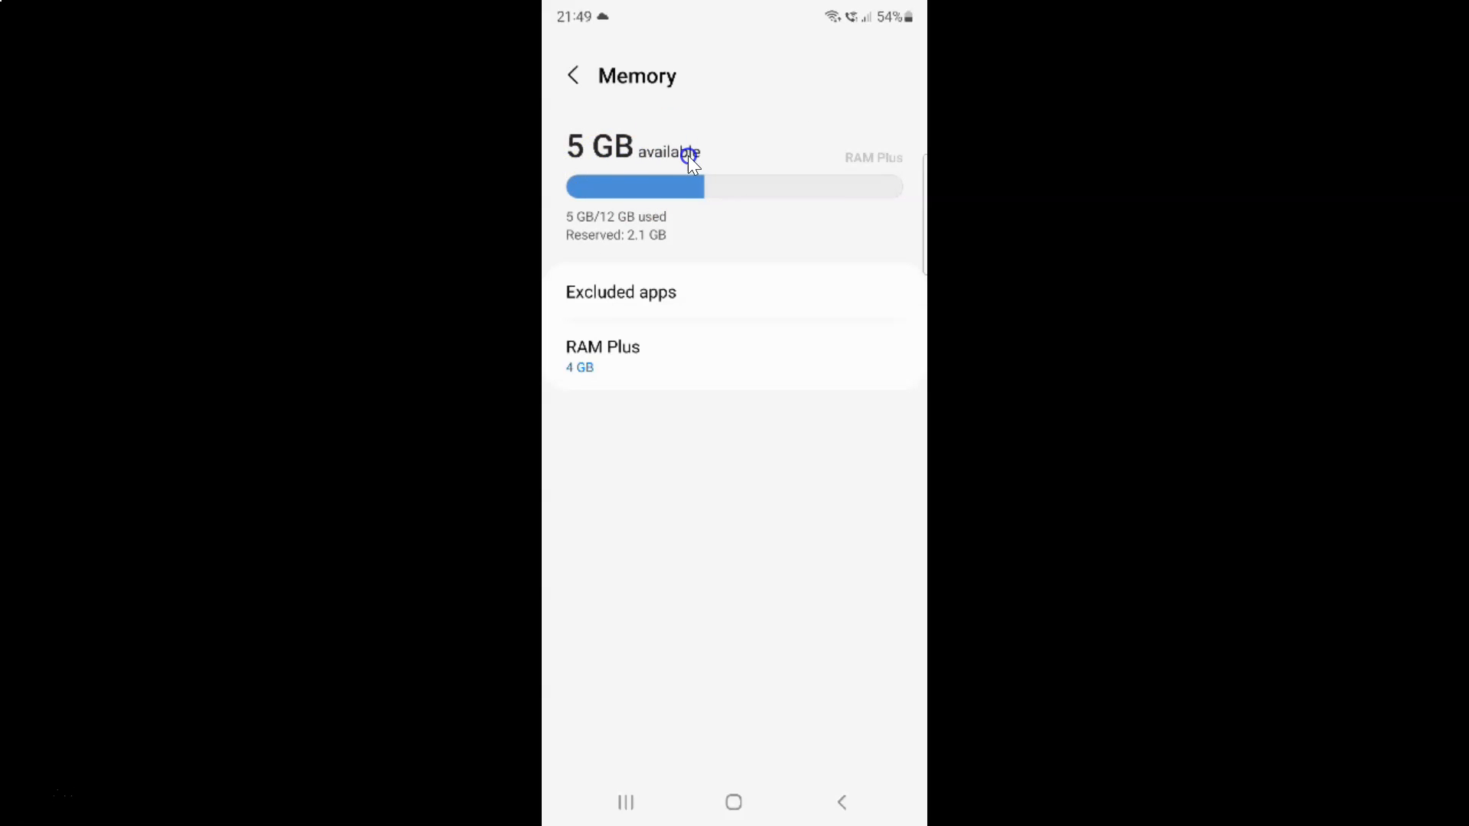
pyautogui.moveTo(633, 161)
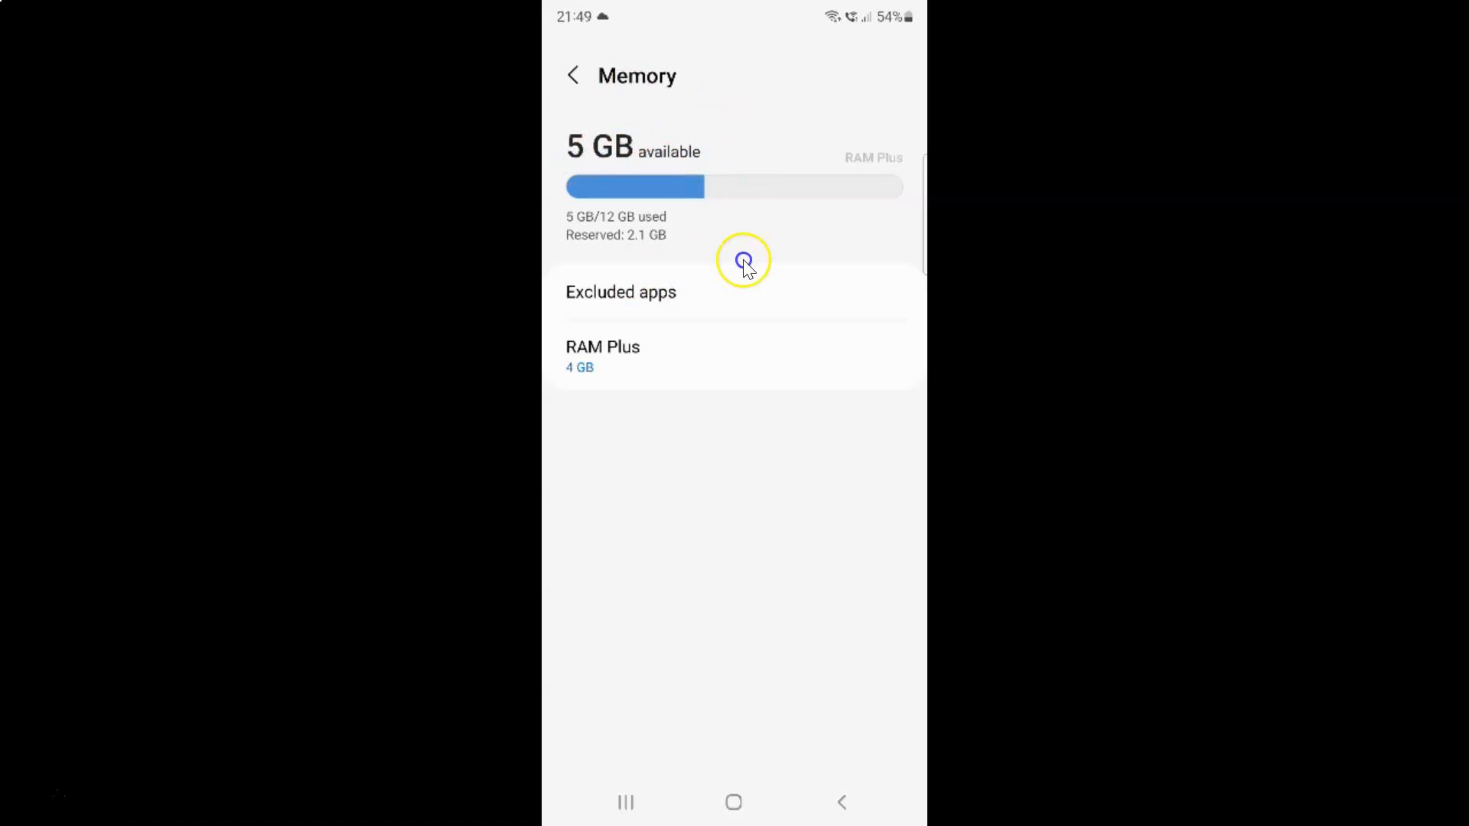
pyautogui.moveTo(609, 91)
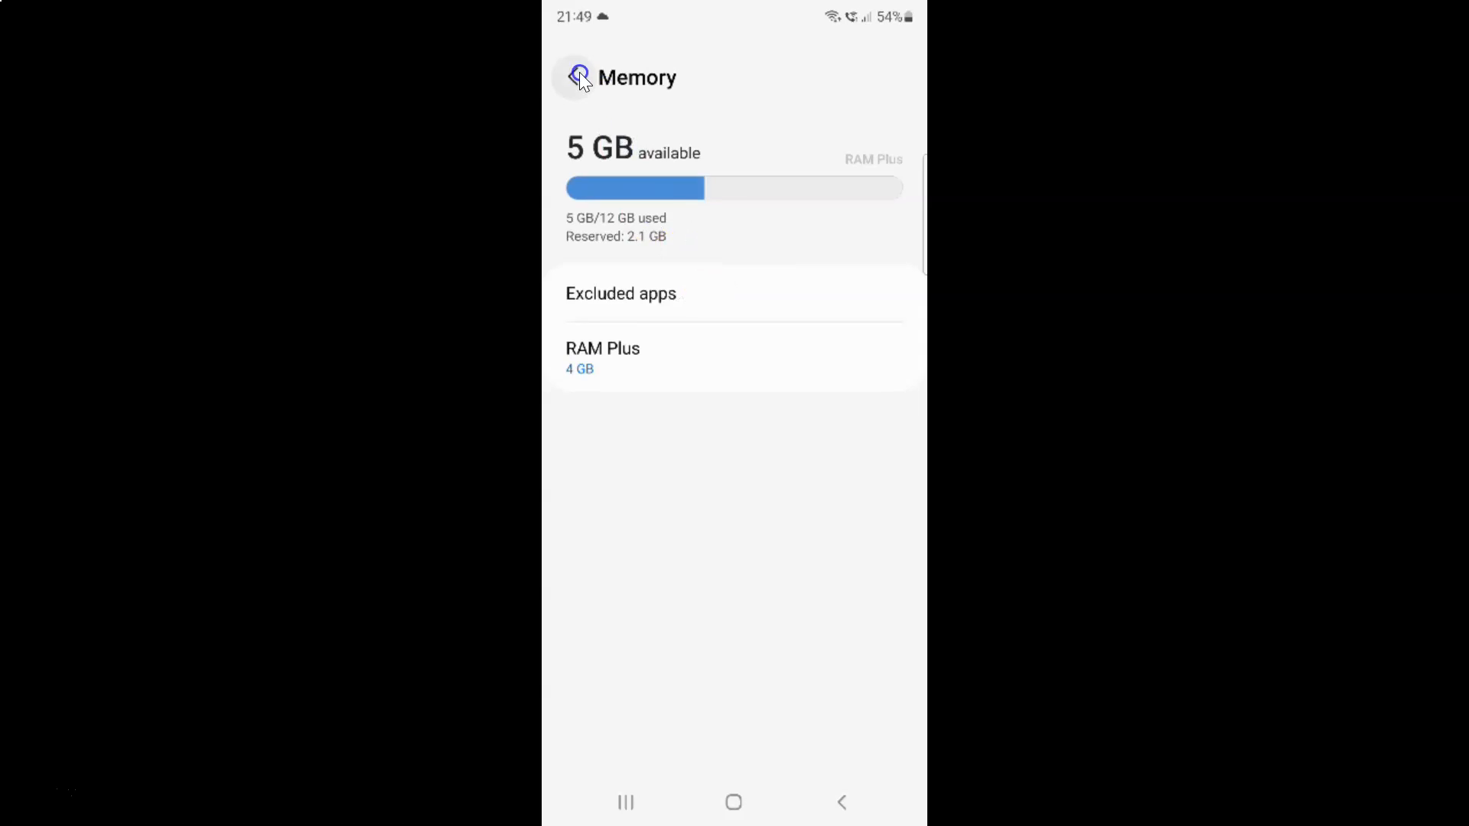
# Step: Exit the Memory screen and Settings back to the Android home screen
pyautogui.click(579, 77)
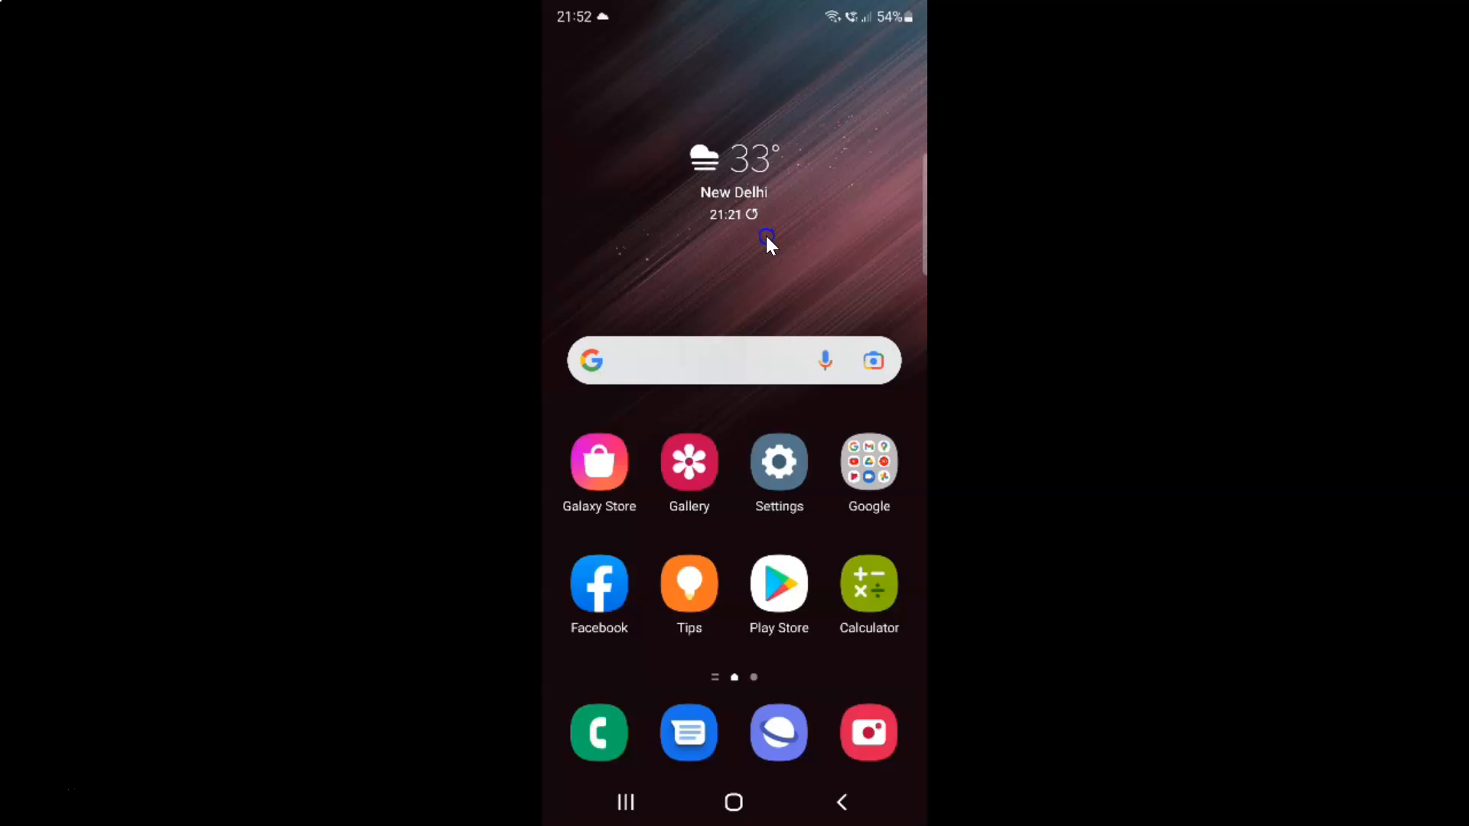
pyautogui.click(764, 236)
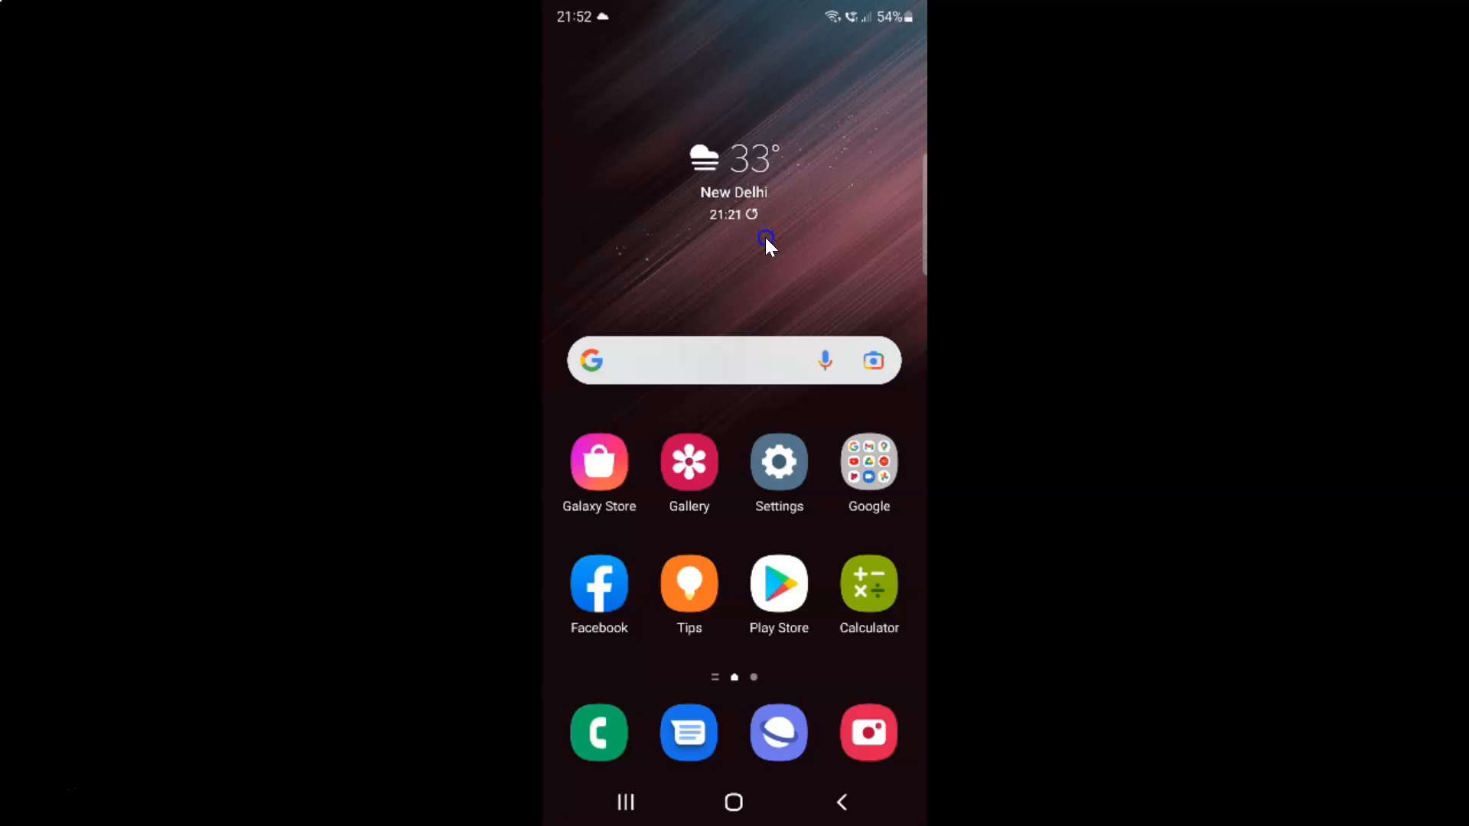